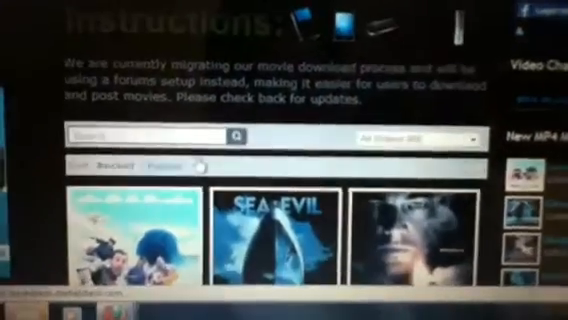
{"action": "scroll", "scroll_direction": "down", "scroll_amount": 3}
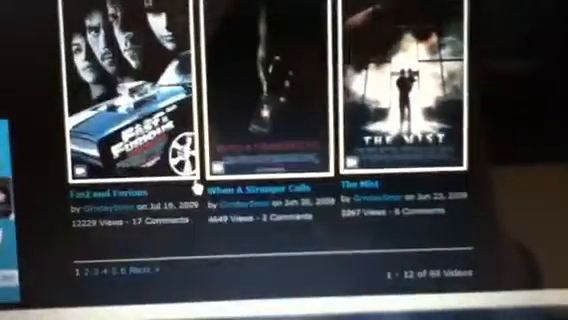